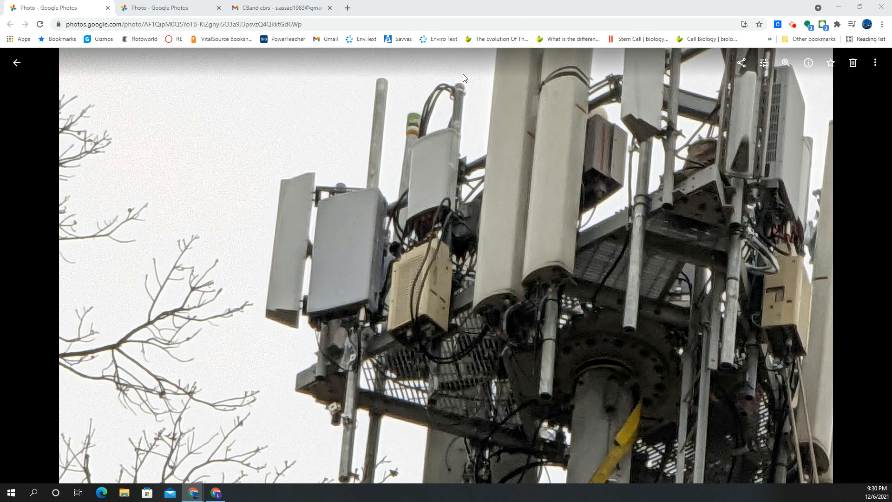
mouse_move(500, 149)
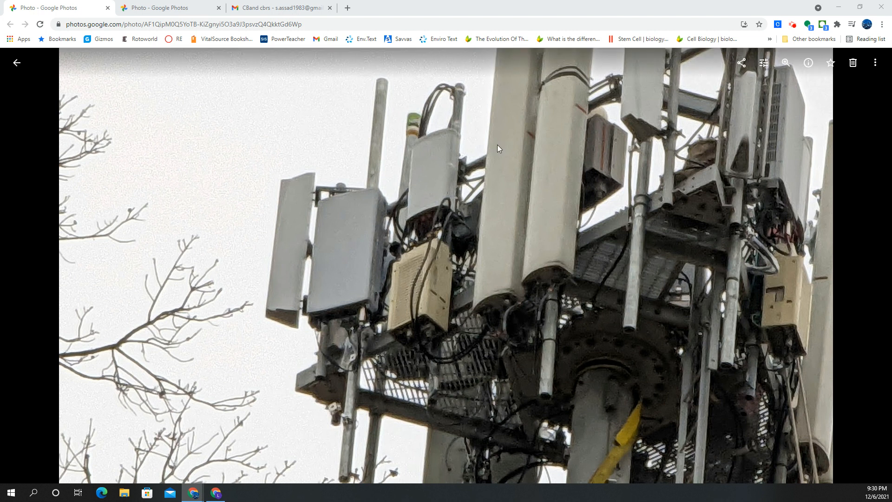
mouse_move(555, 231)
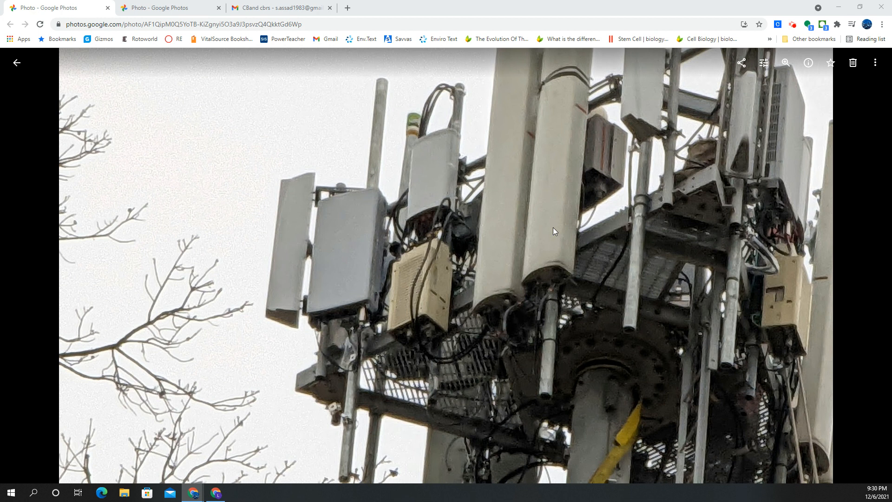
mouse_move(306, 208)
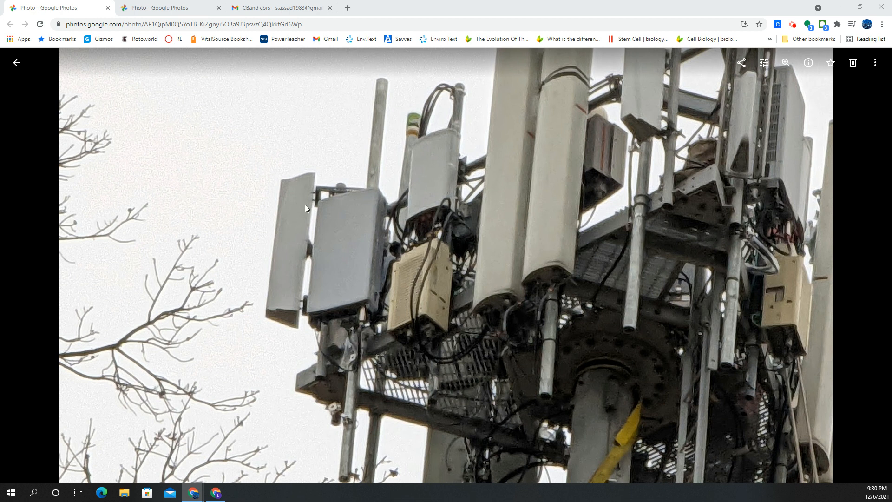
mouse_move(419, 195)
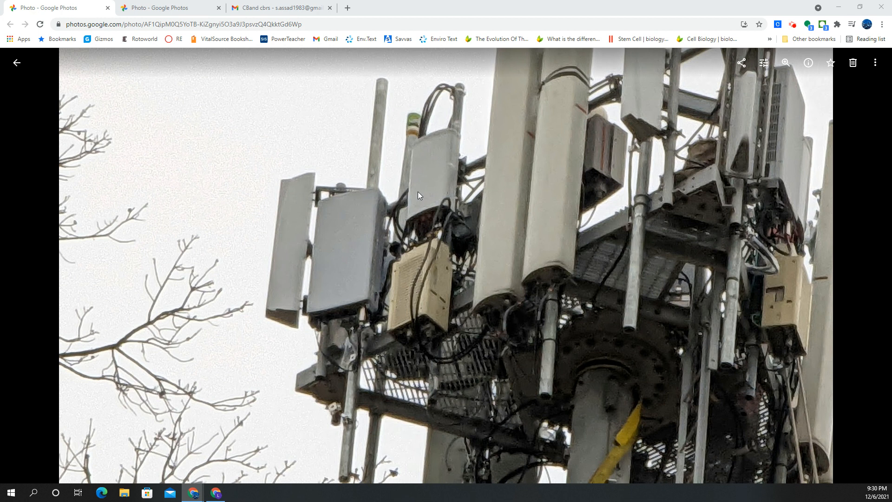
mouse_move(344, 213)
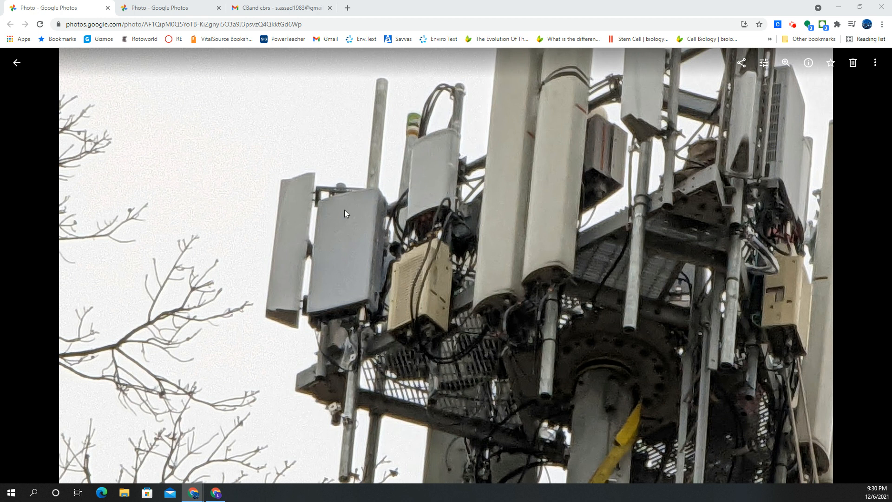
mouse_move(386, 204)
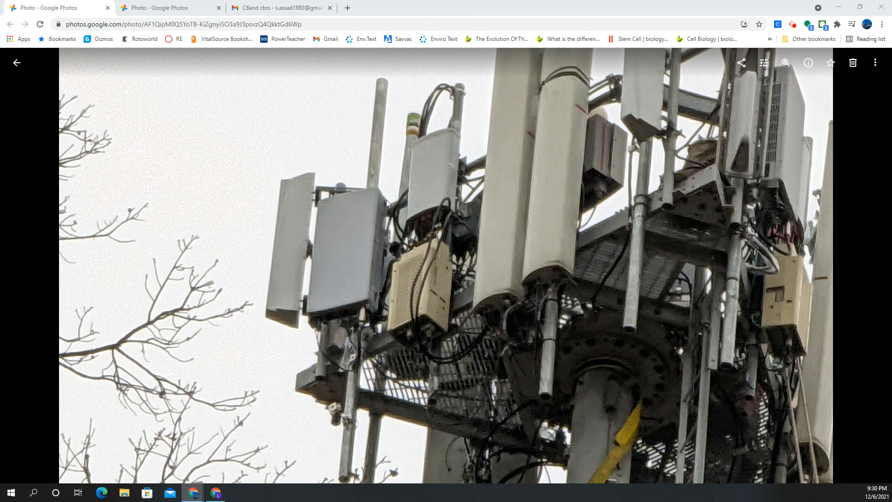
mouse_move(346, 165)
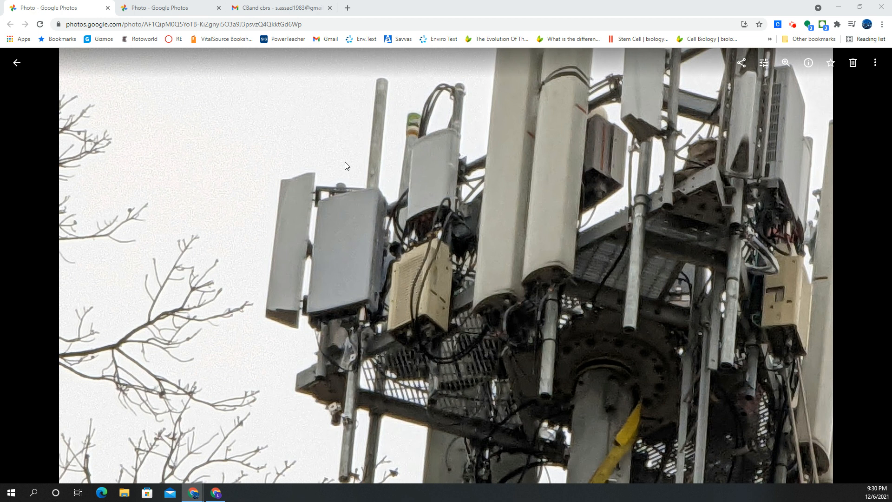
mouse_move(359, 321)
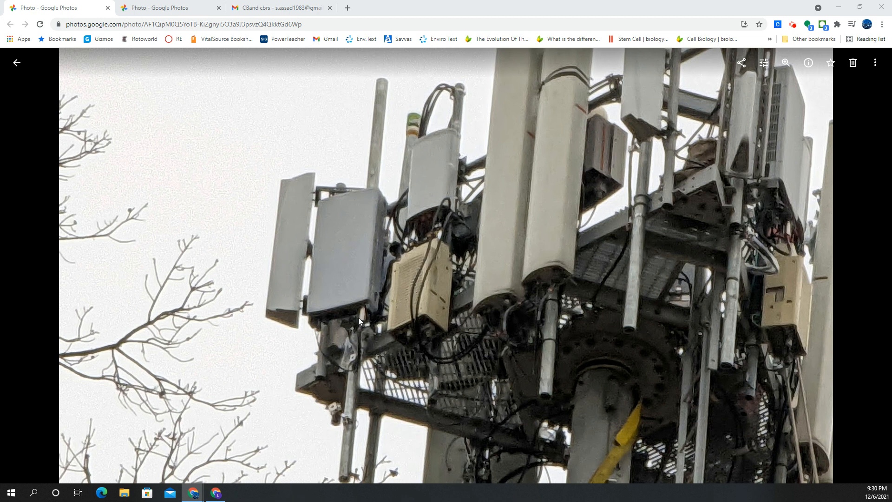
mouse_move(317, 177)
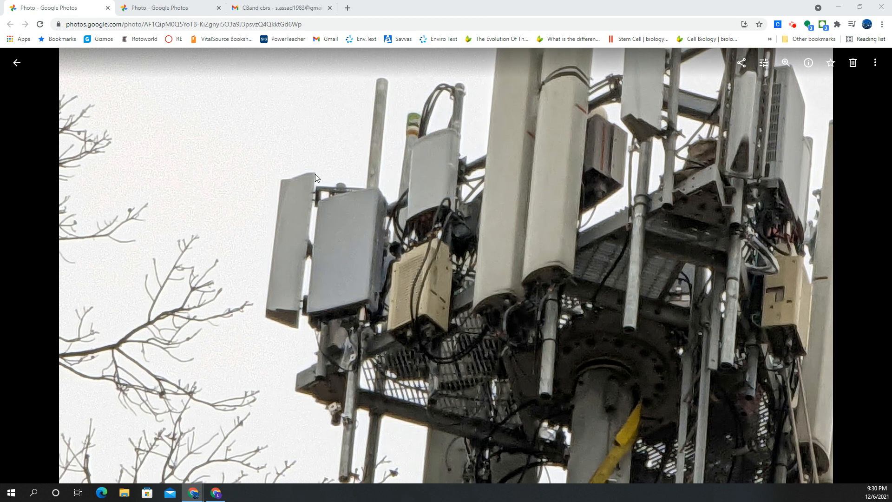
mouse_move(404, 231)
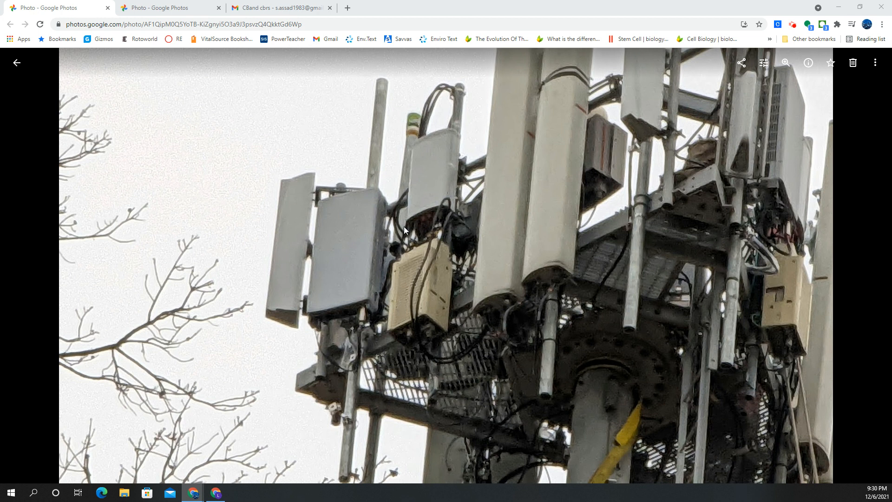
mouse_move(432, 266)
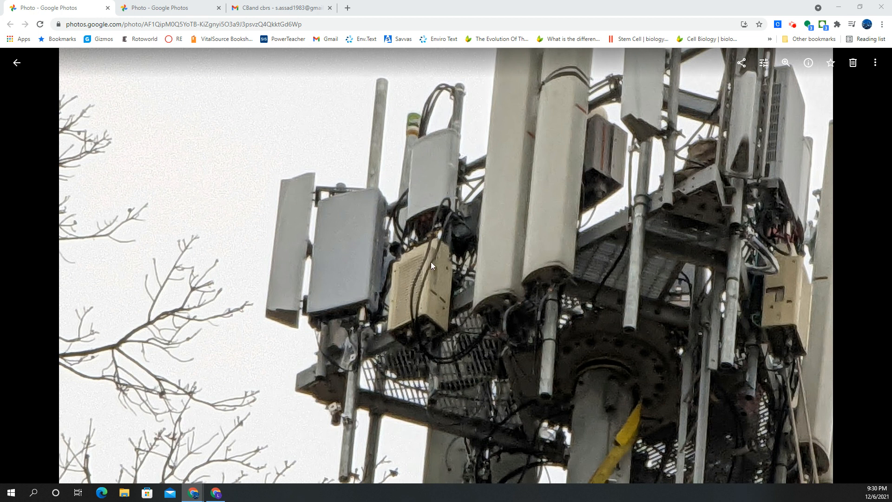
mouse_move(397, 217)
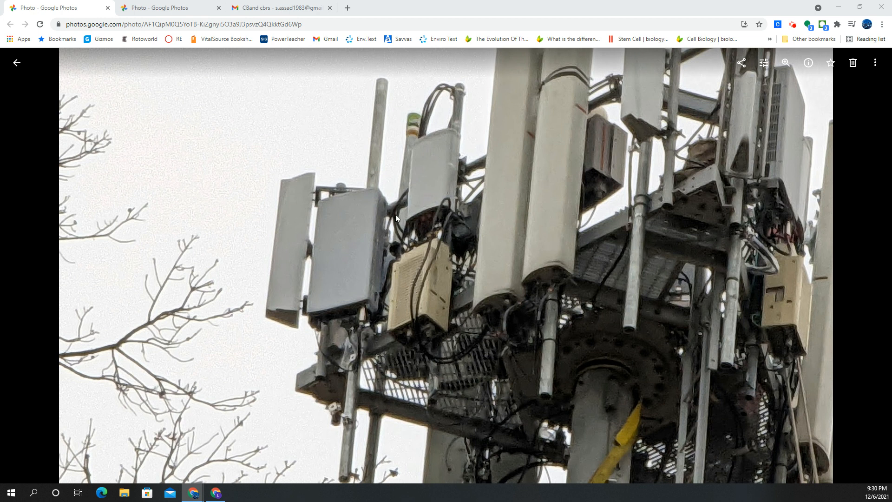
mouse_move(397, 250)
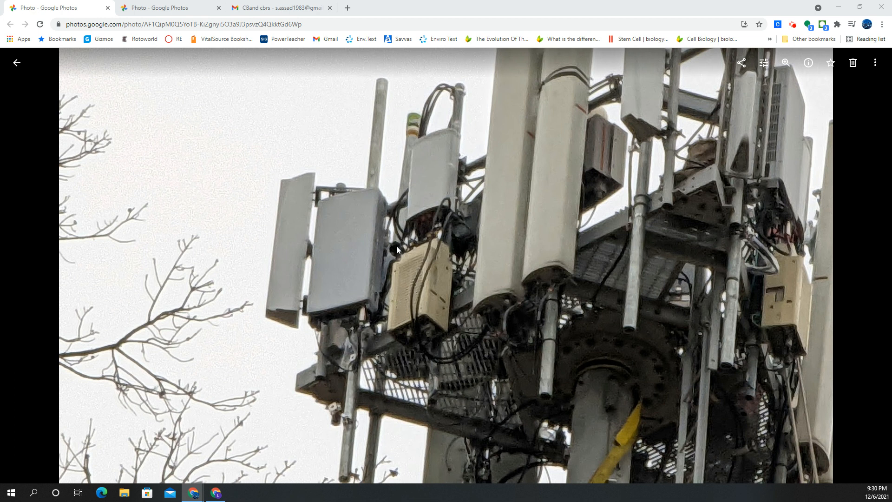
mouse_move(426, 170)
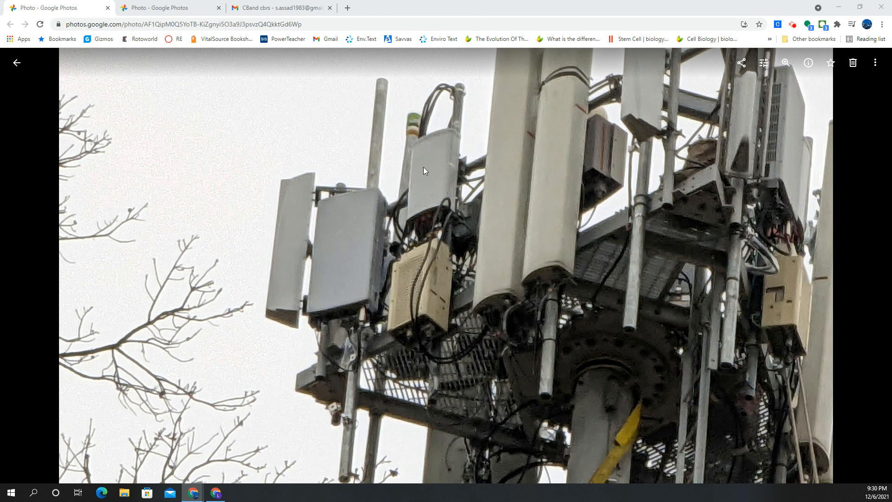
mouse_move(406, 187)
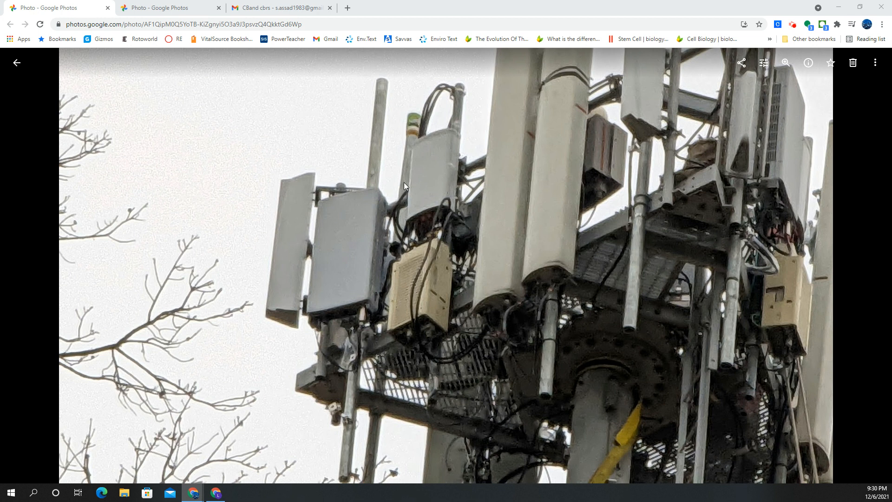
mouse_move(333, 184)
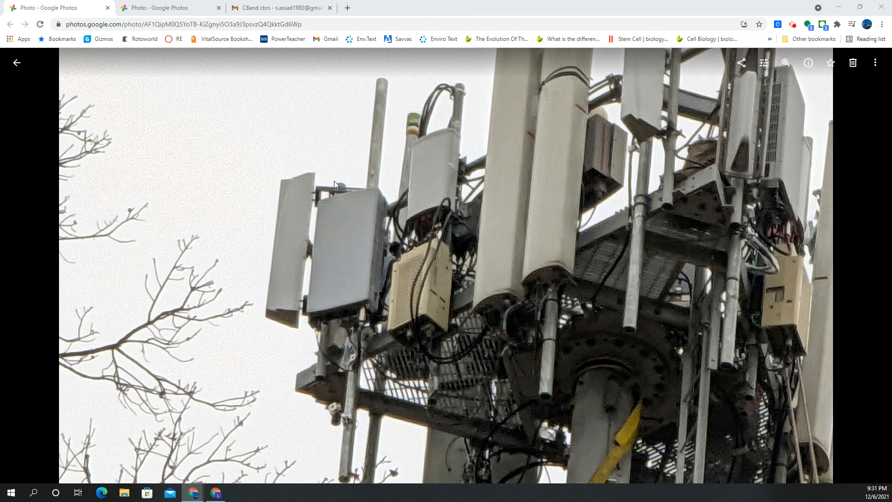
mouse_move(399, 135)
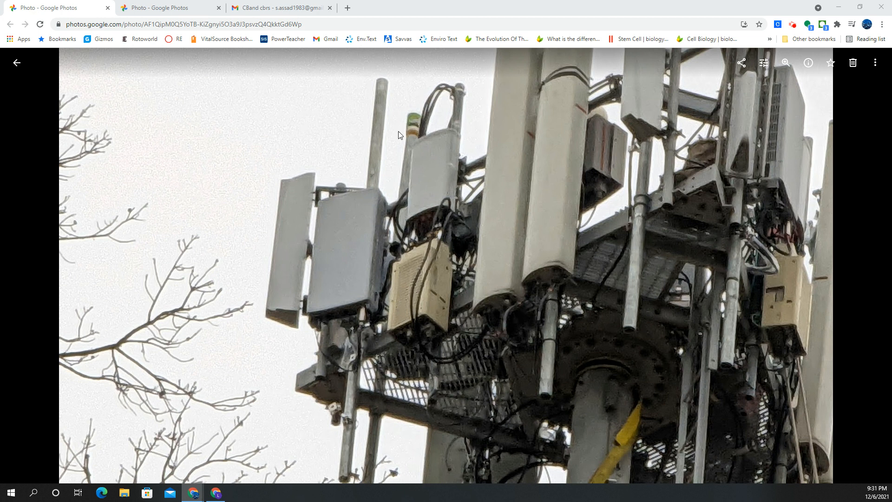
mouse_move(424, 203)
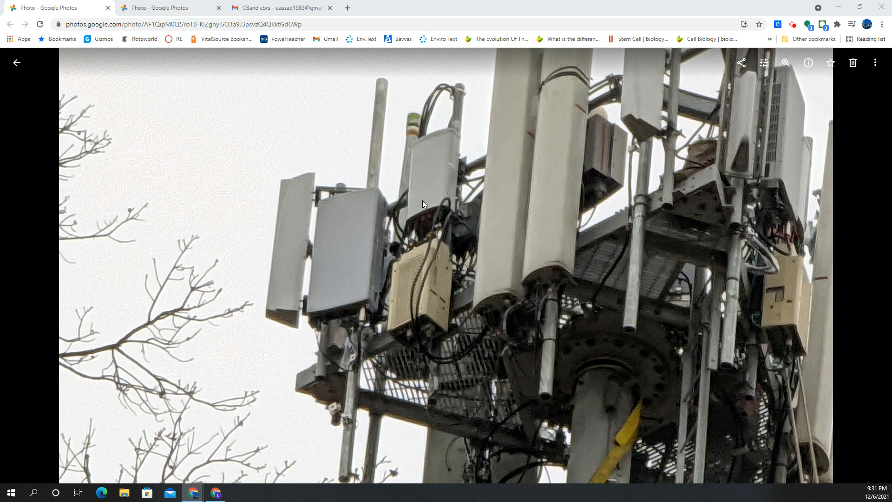
mouse_move(425, 246)
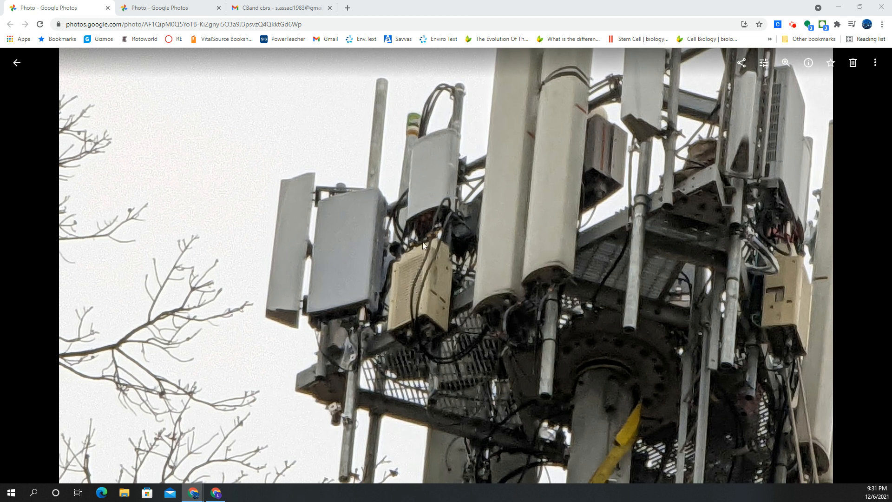
mouse_move(536, 134)
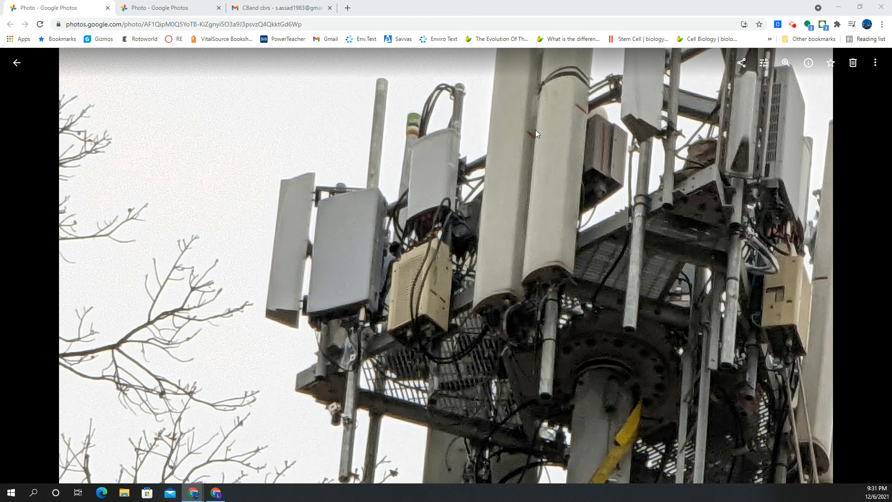
mouse_move(412, 290)
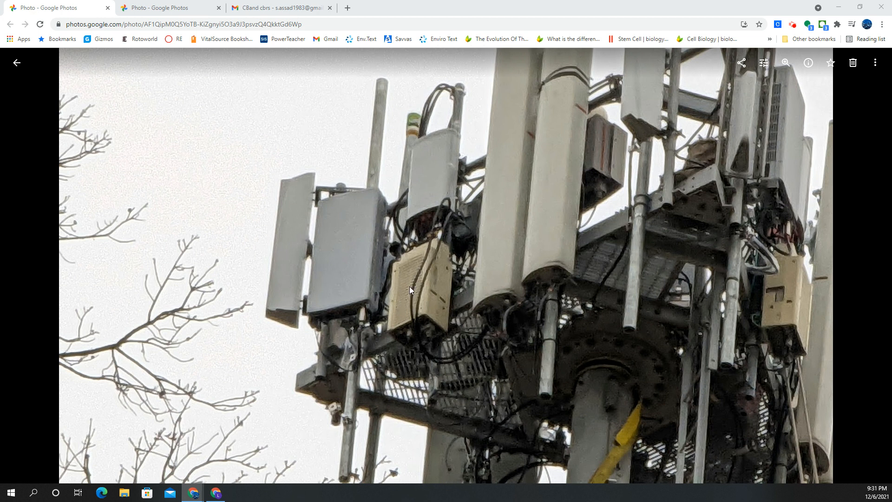
mouse_move(182, 70)
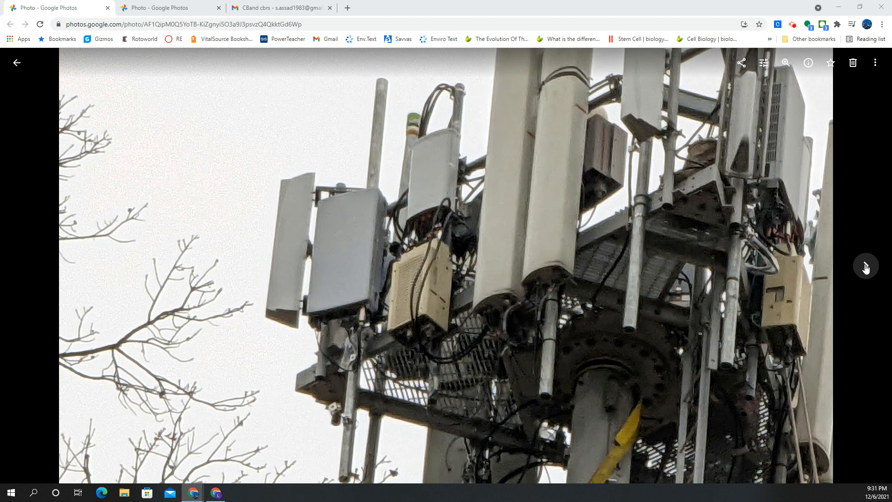
Advance to the next cell tower photo, then switch to the Gmail CBand cbrs attachment preview
left_click(865, 268)
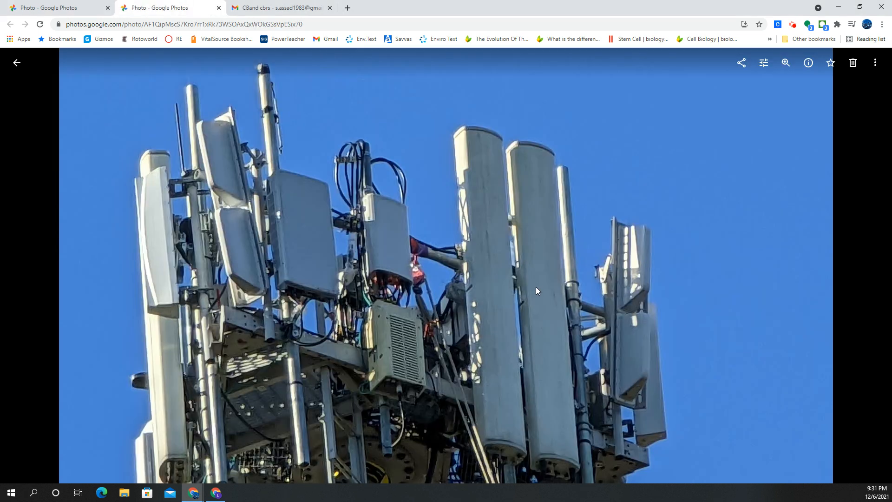
mouse_move(273, 229)
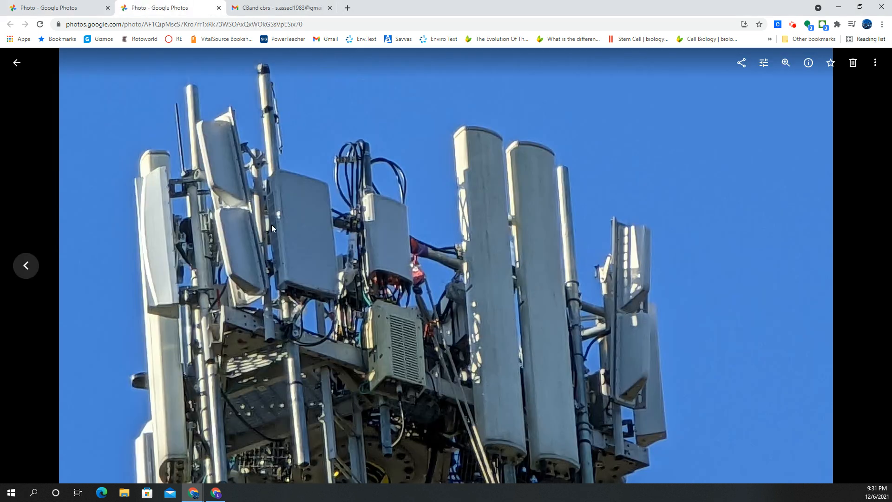
mouse_move(278, 249)
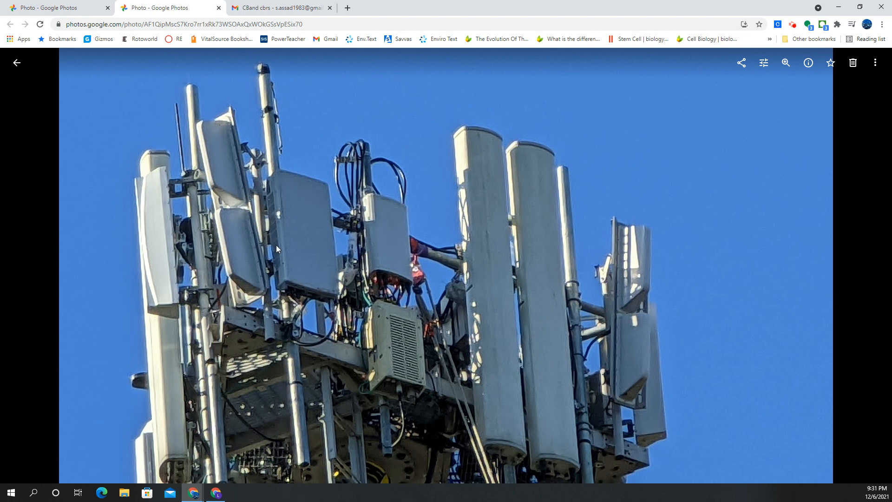
mouse_move(394, 209)
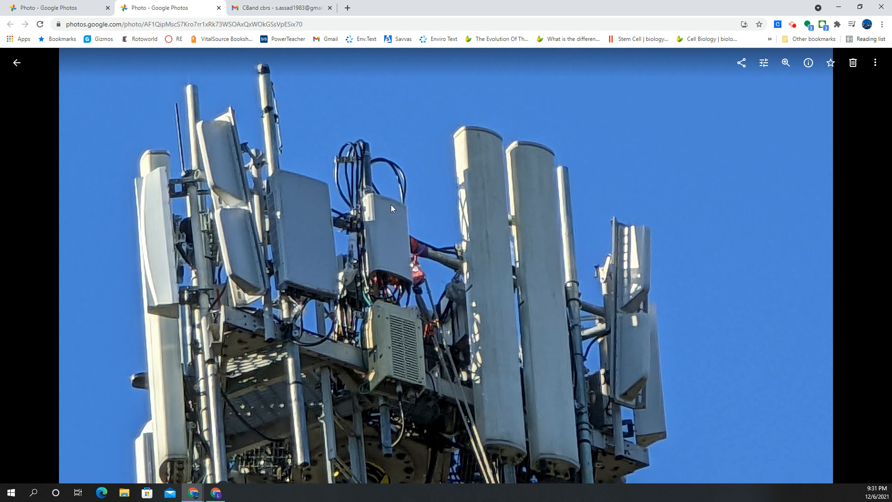
mouse_move(460, 341)
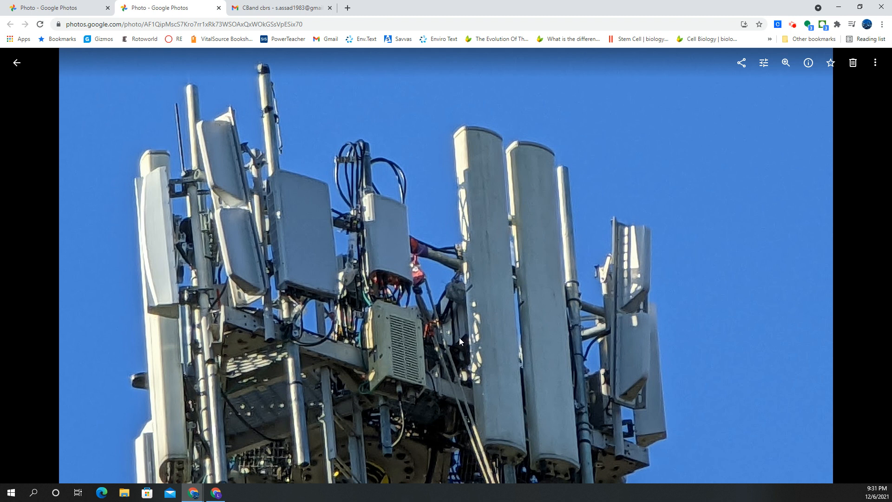
mouse_move(555, 177)
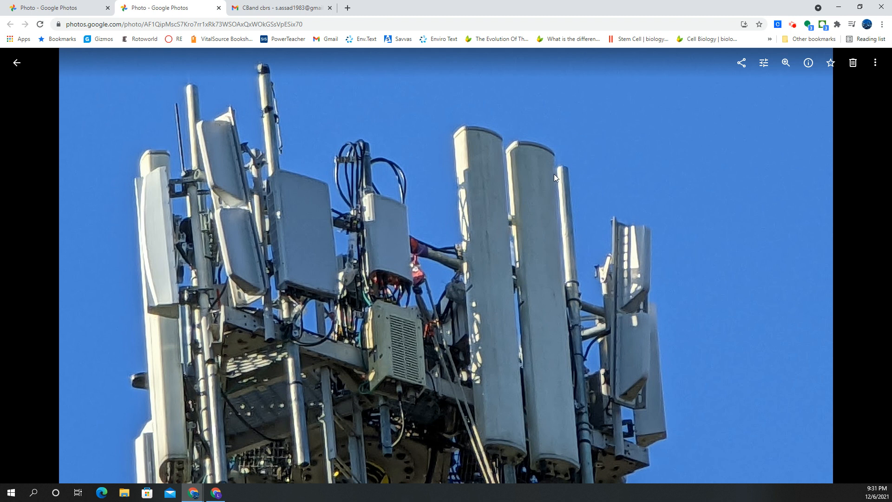
mouse_move(282, 110)
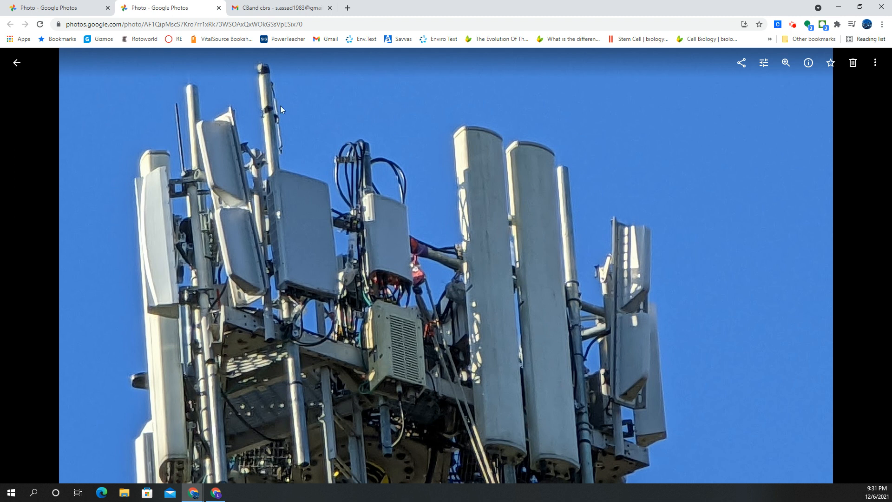
mouse_move(287, 9)
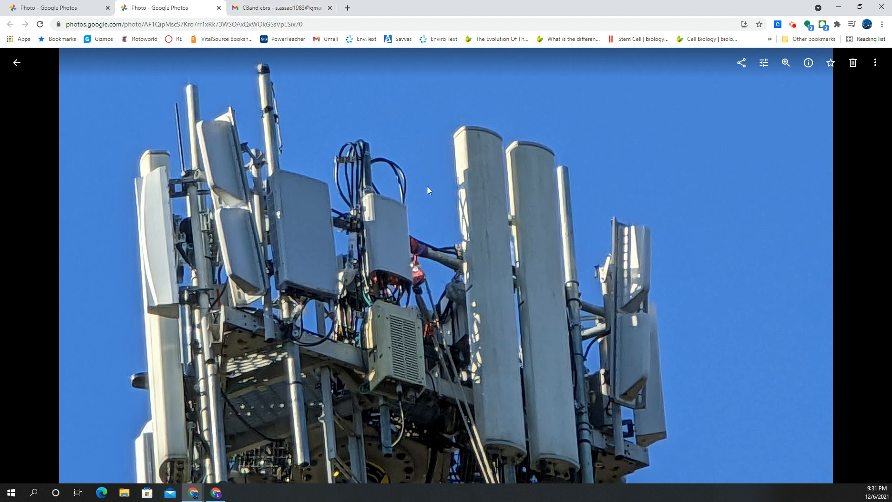
mouse_move(412, 257)
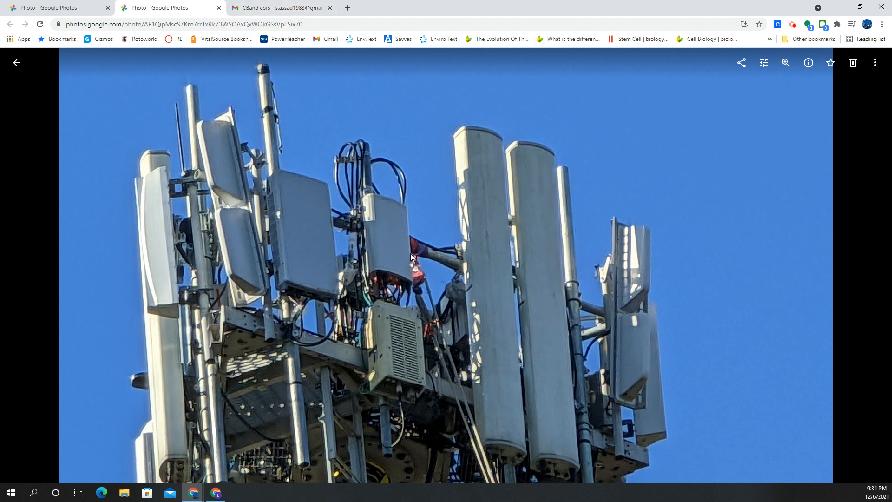
mouse_move(426, 267)
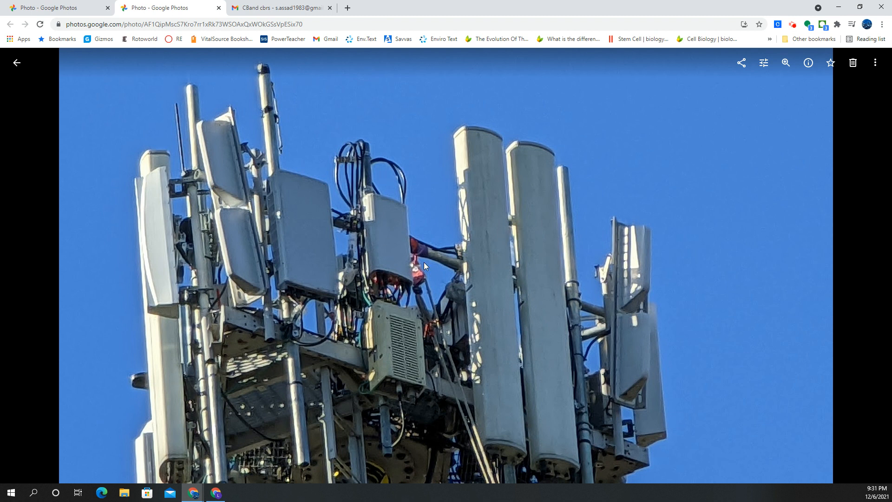
mouse_move(402, 239)
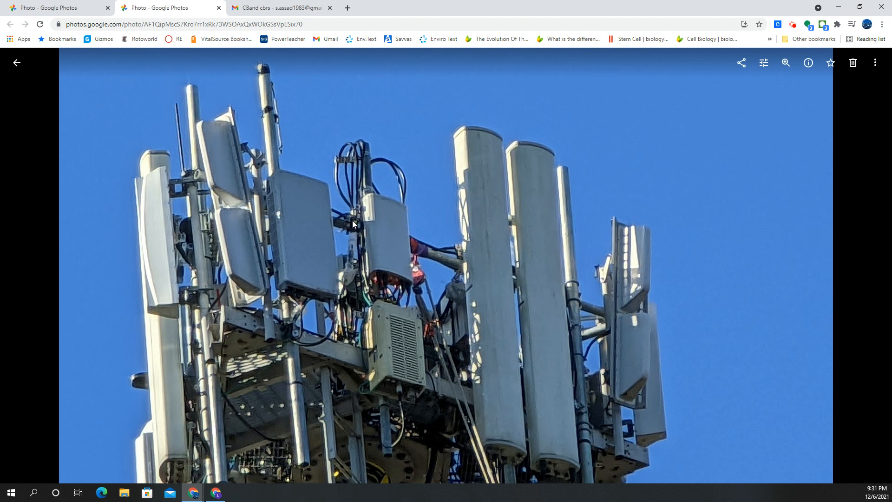
mouse_move(431, 247)
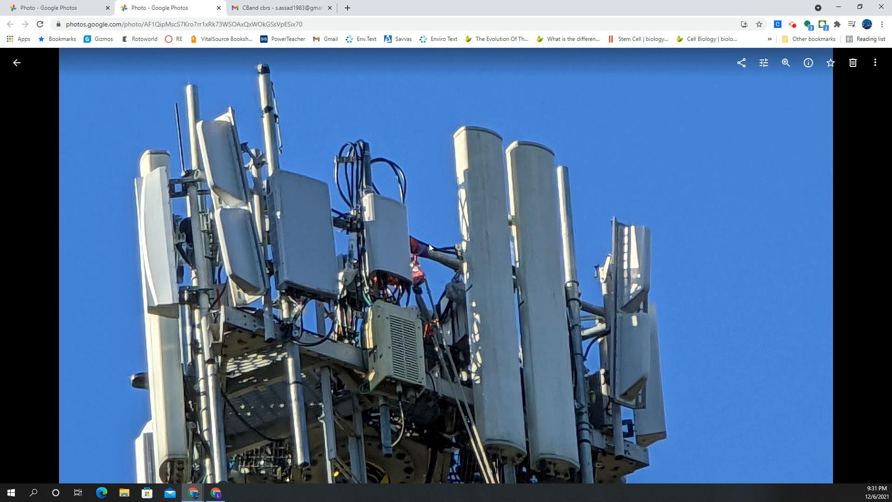
mouse_move(295, 233)
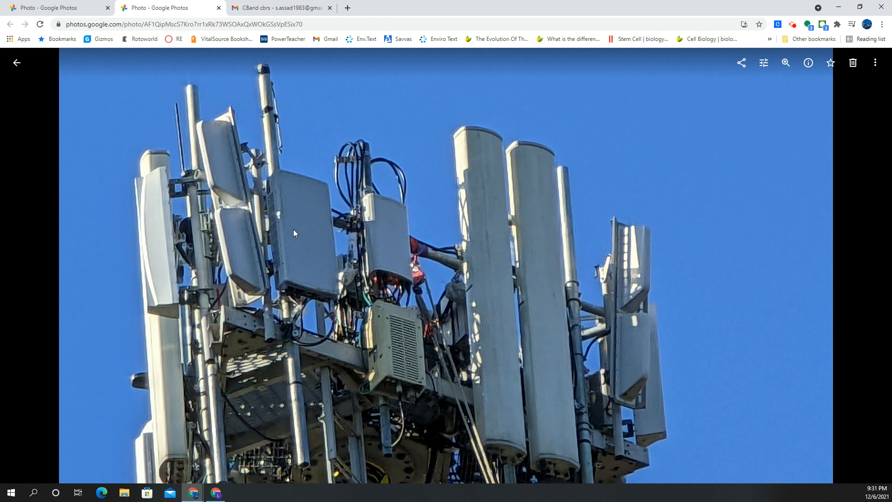
mouse_move(294, 220)
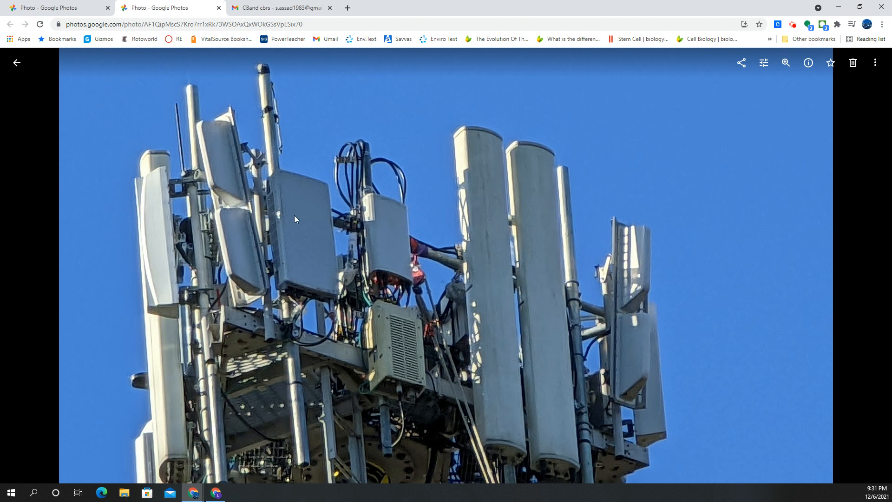
mouse_move(297, 234)
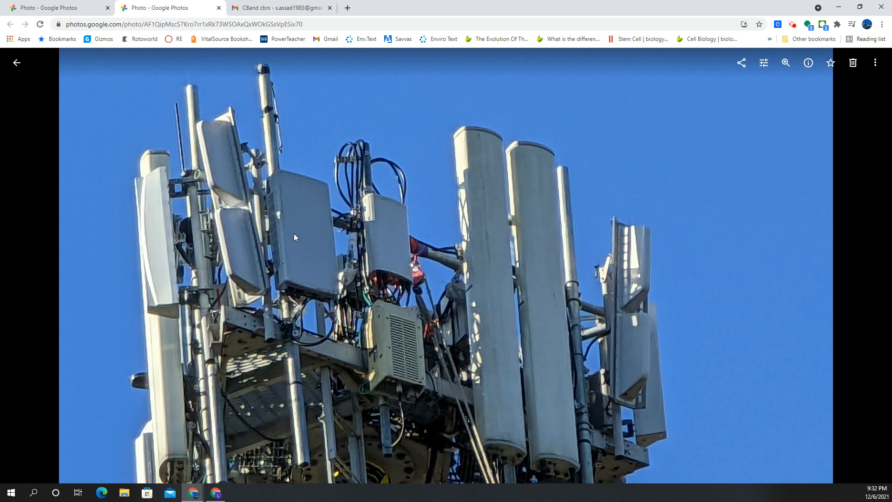
mouse_move(294, 246)
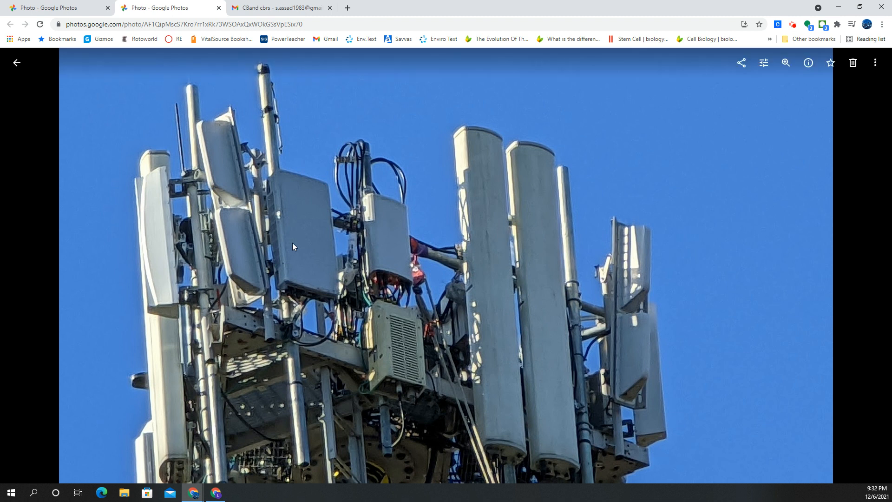
mouse_move(285, 241)
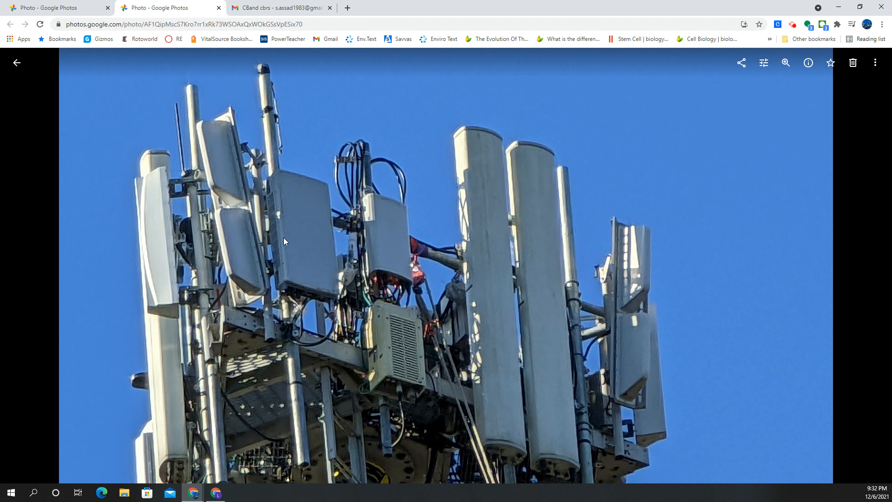
mouse_move(309, 133)
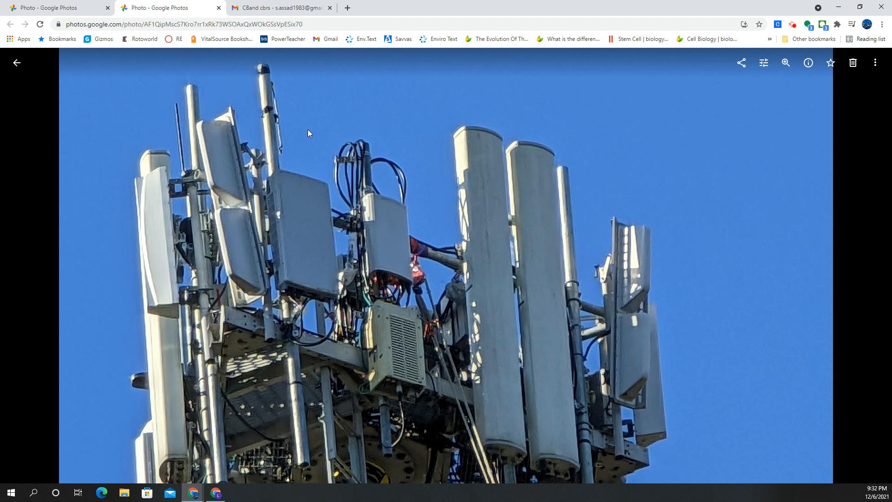
mouse_move(364, 156)
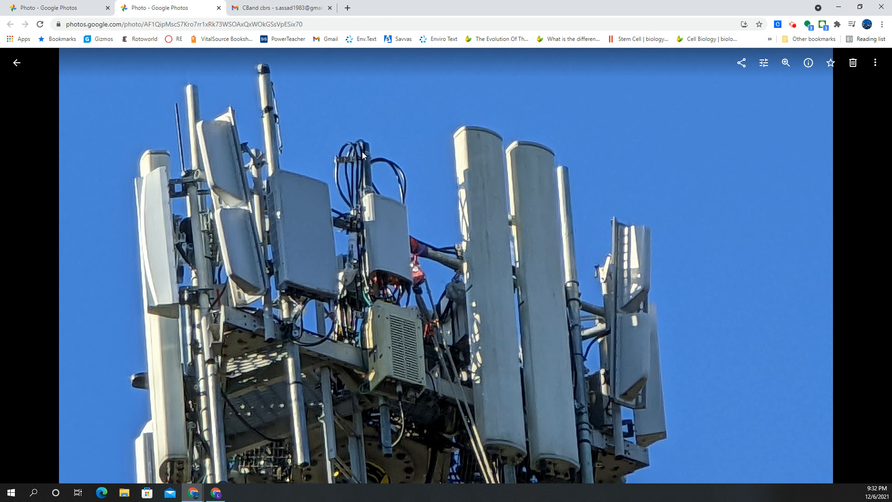
mouse_move(341, 162)
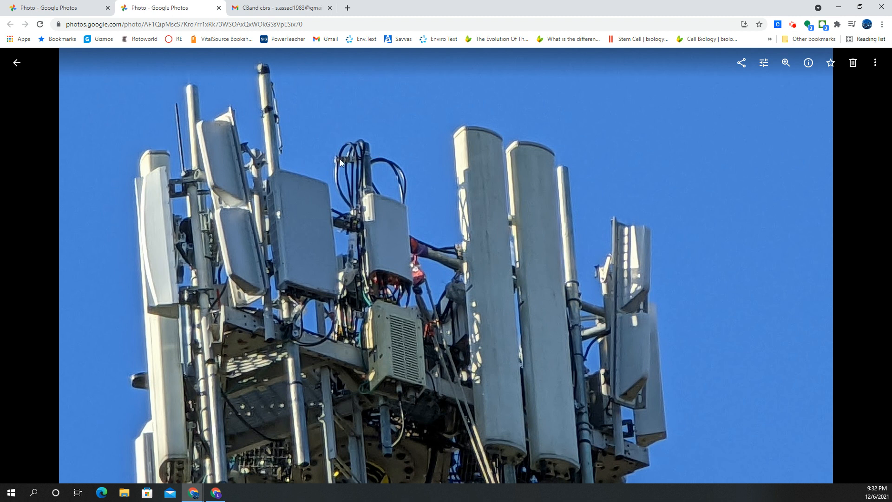
mouse_move(417, 174)
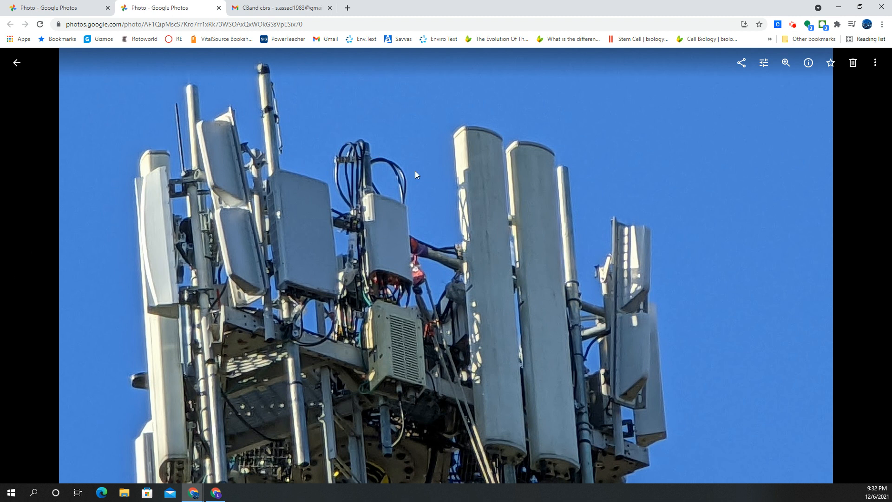
mouse_move(402, 280)
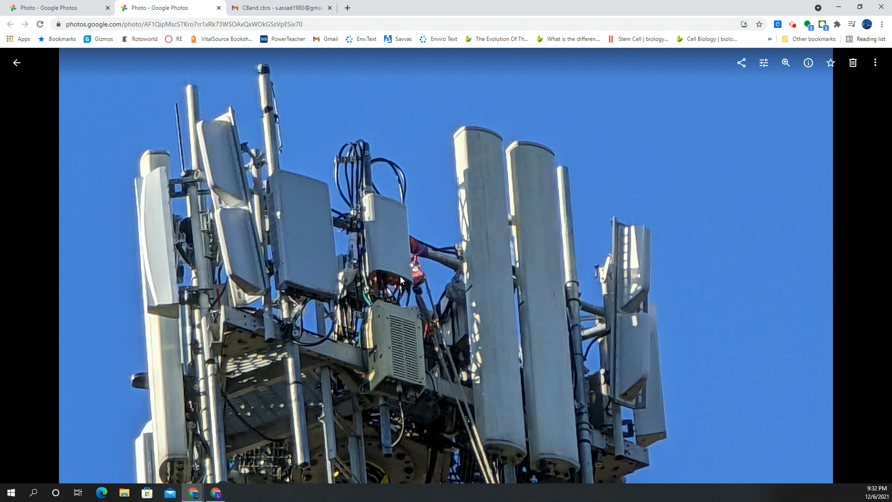
mouse_move(381, 247)
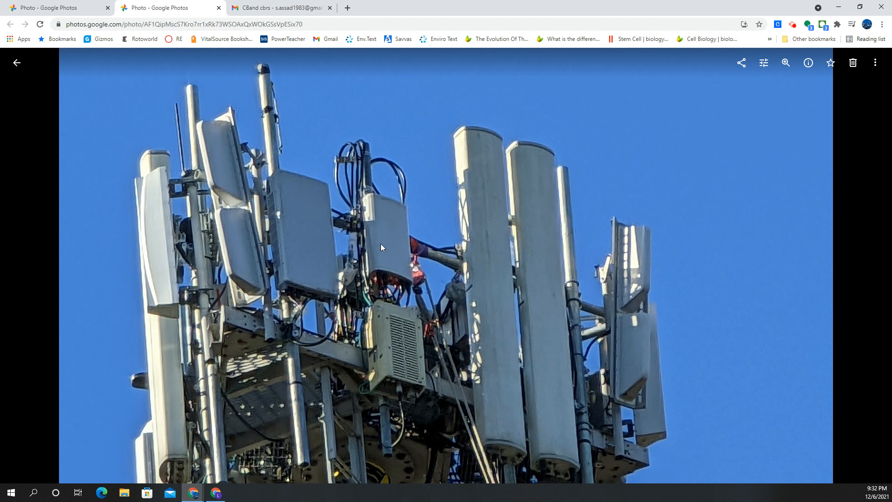
mouse_move(311, 209)
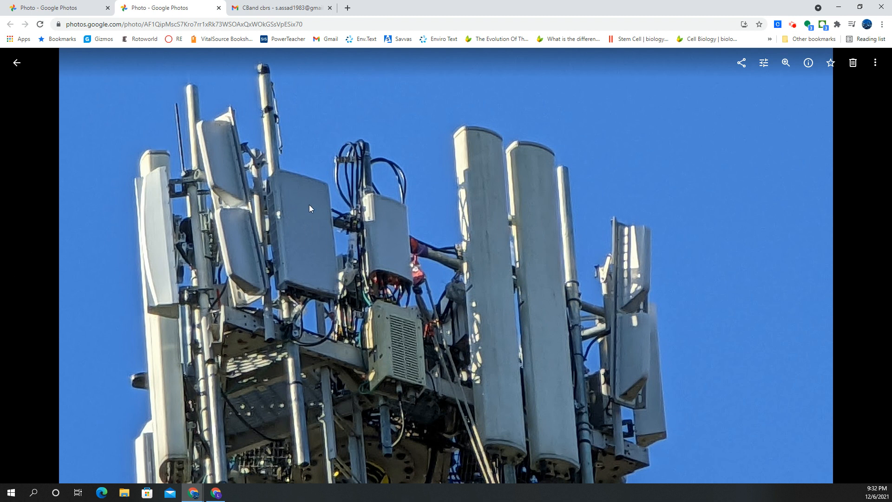
mouse_move(310, 240)
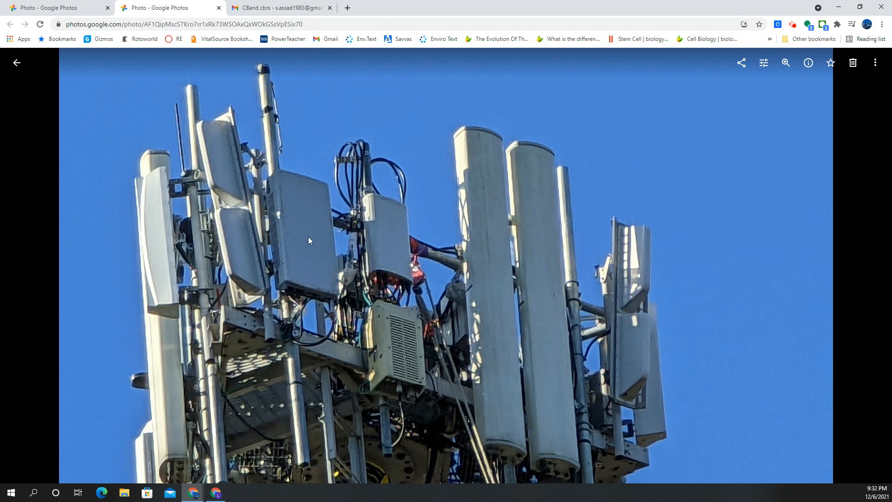
mouse_move(433, 260)
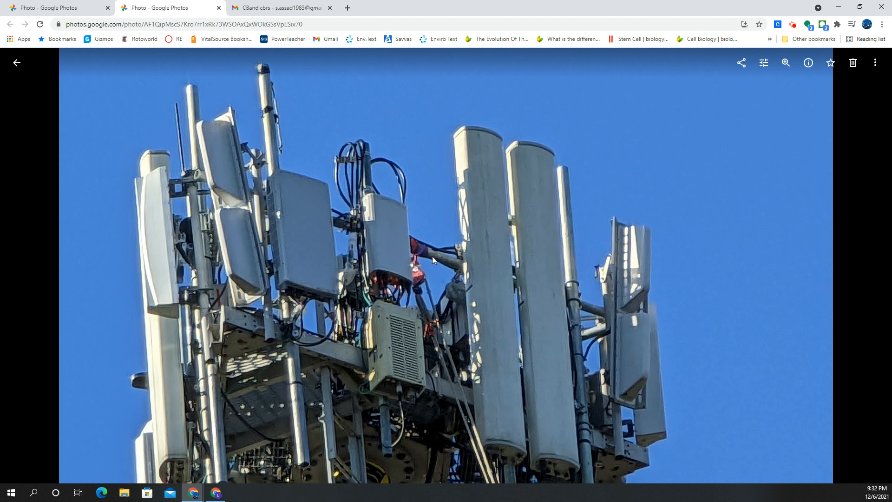
mouse_move(428, 255)
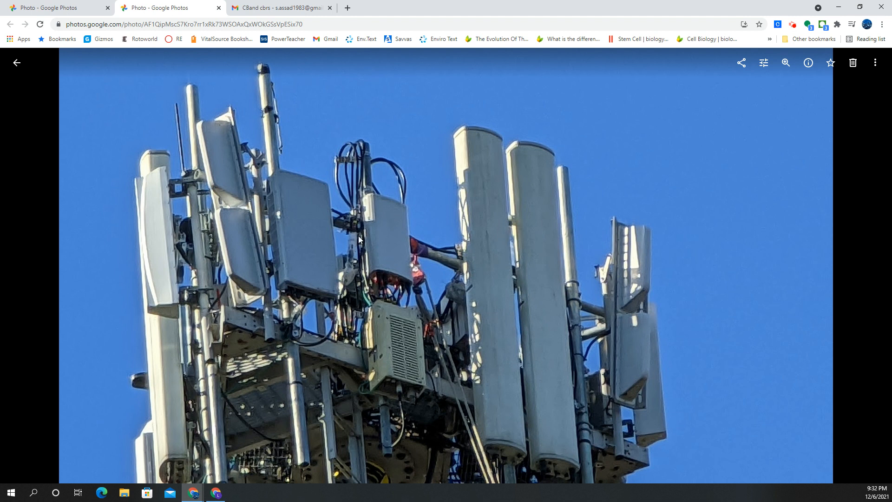
left_click(276, 7)
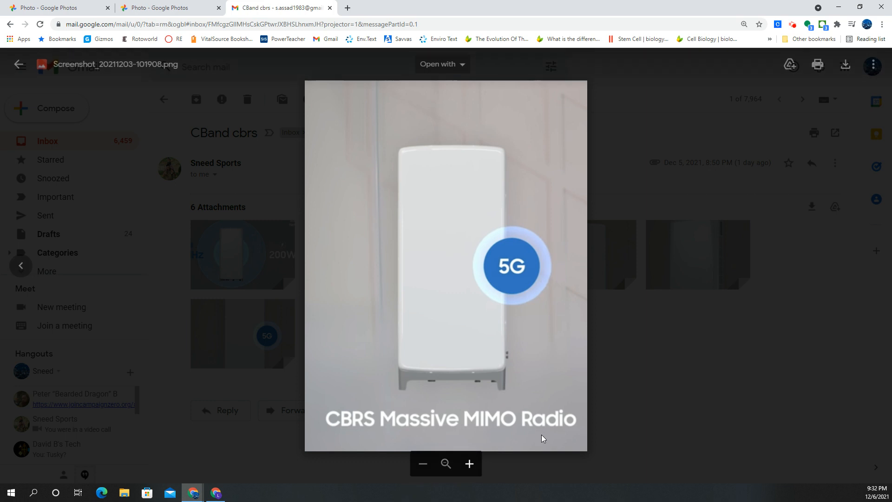
mouse_move(514, 248)
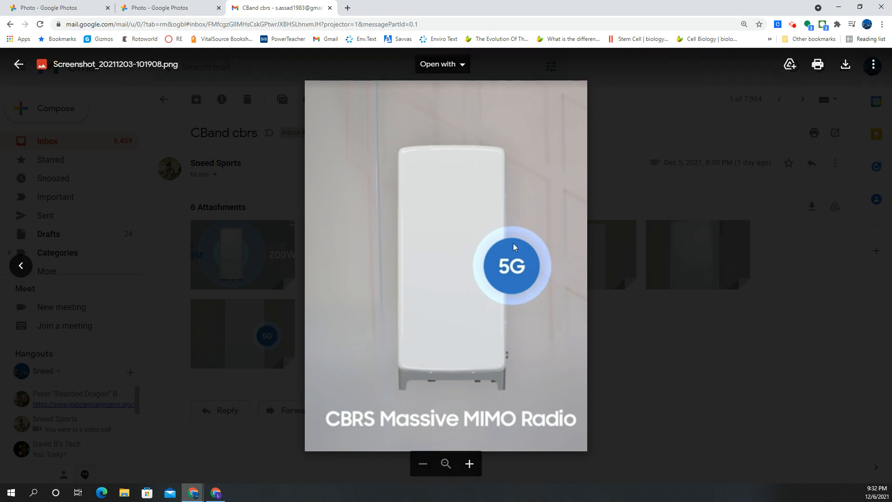
mouse_move(662, 298)
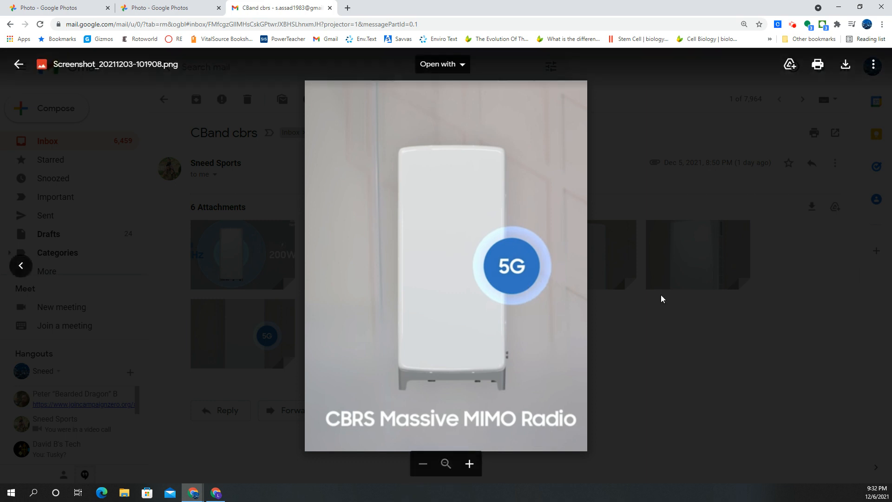
mouse_move(183, 345)
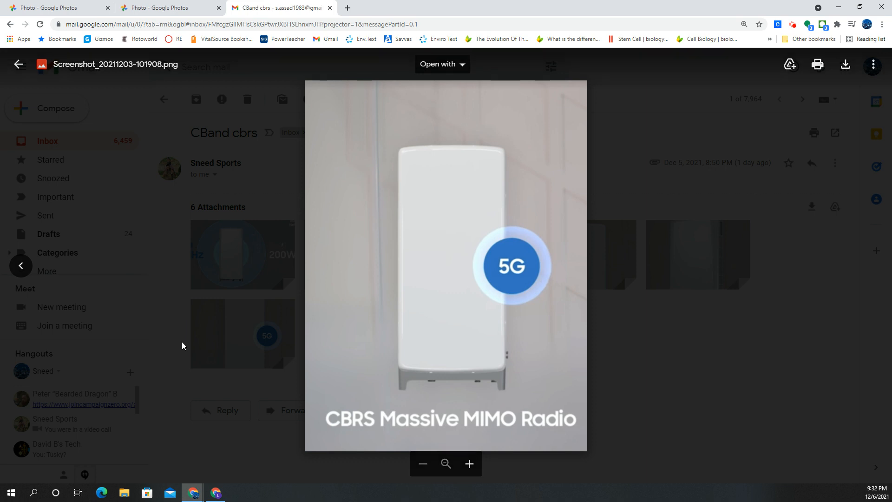
mouse_move(483, 383)
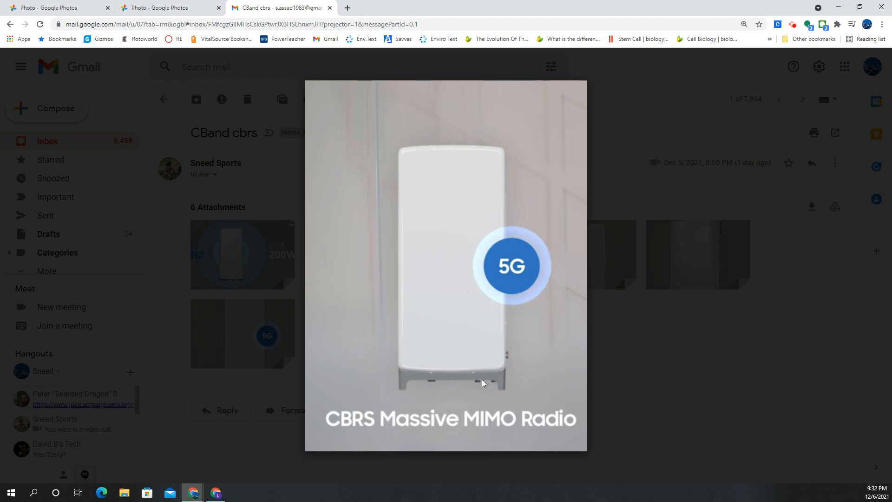
mouse_move(340, 438)
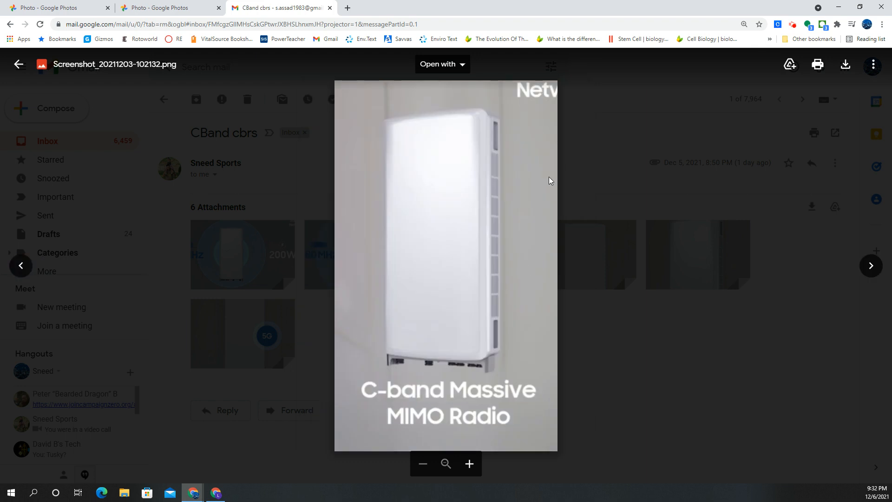
mouse_move(398, 326)
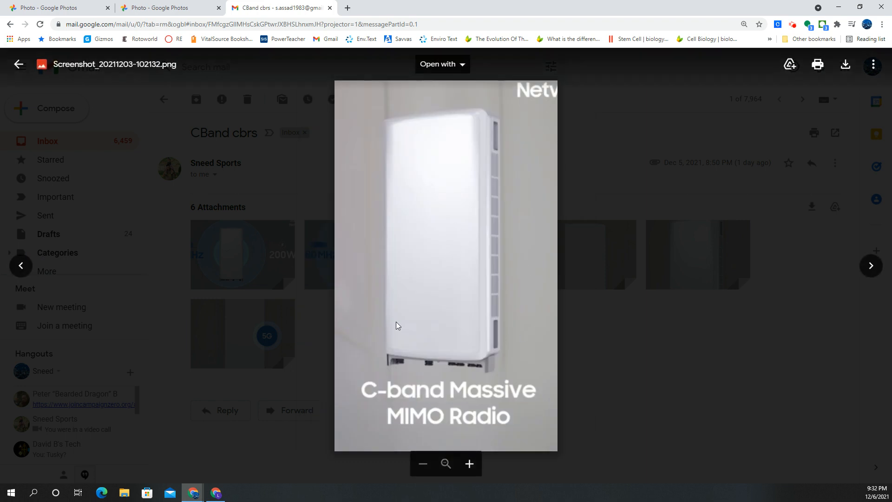
mouse_move(514, 290)
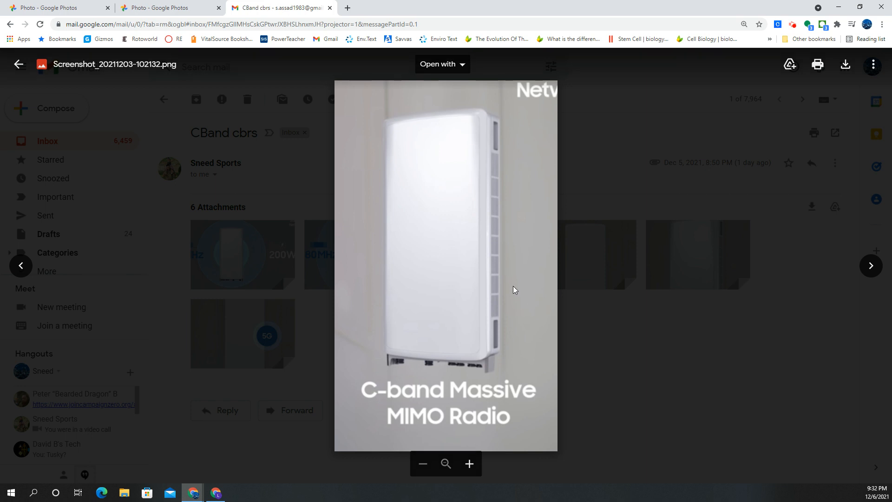
mouse_move(470, 222)
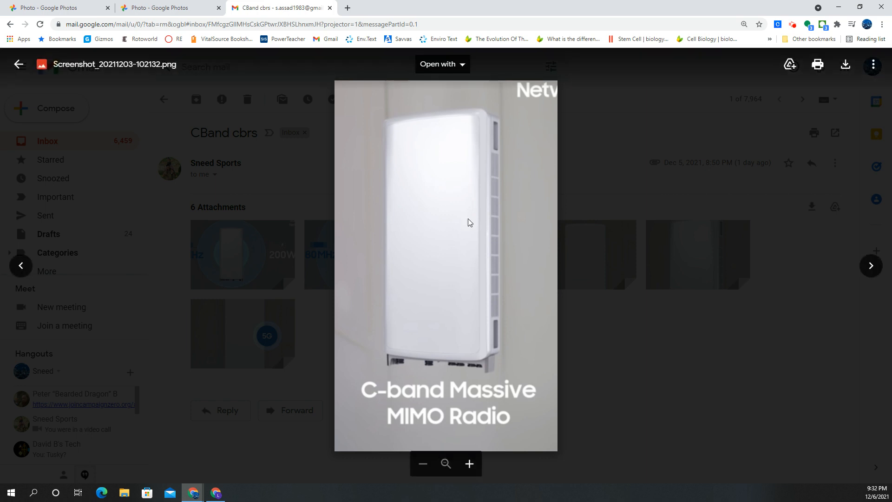
mouse_move(523, 330)
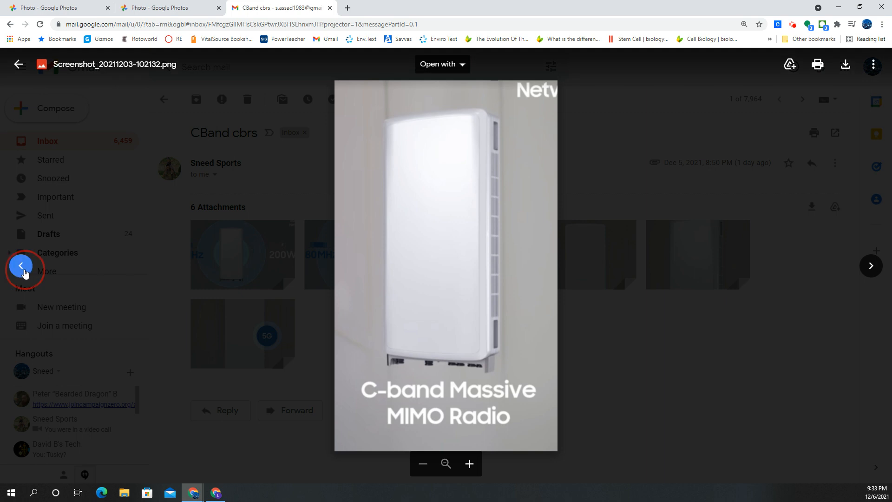
Flip between the C-band and CBRS Massive MIMO Radio screenshots, ending on the CBRS one
left_click(22, 266)
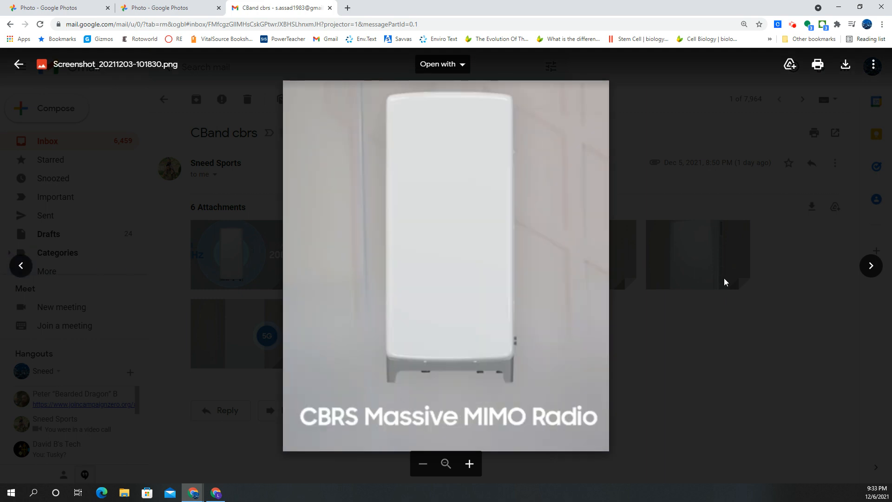
left_click(870, 266)
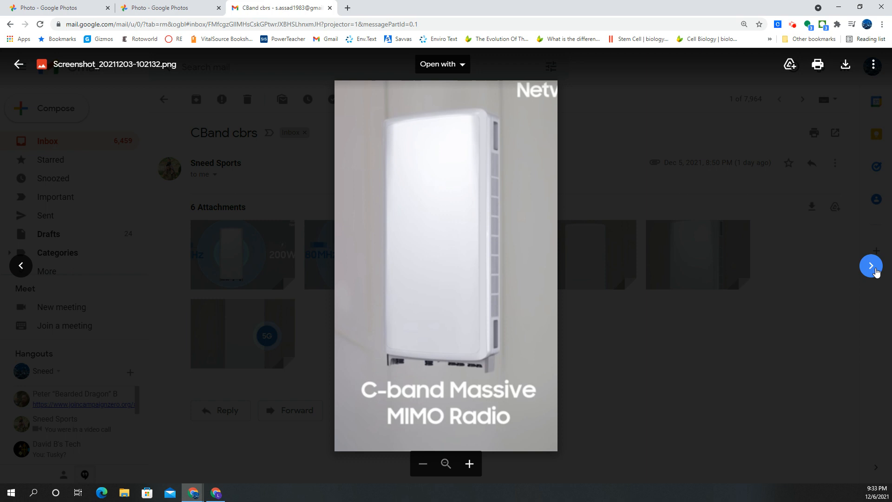
mouse_move(214, 296)
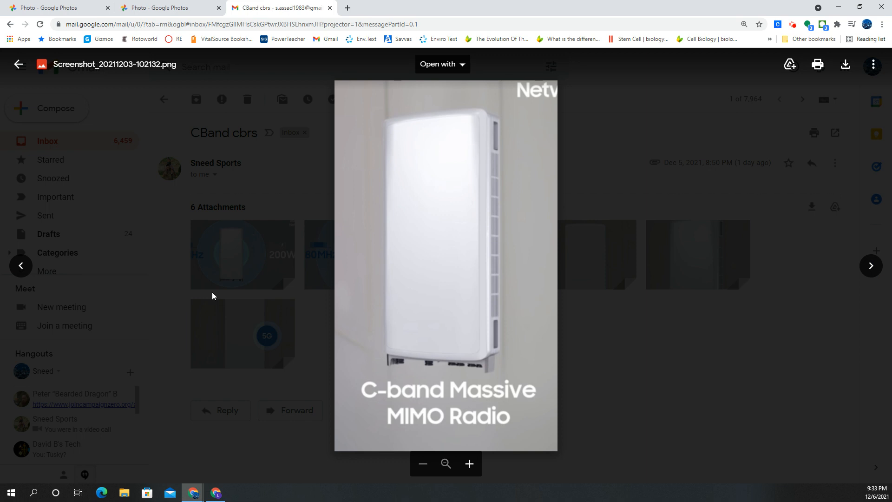
left_click(870, 266)
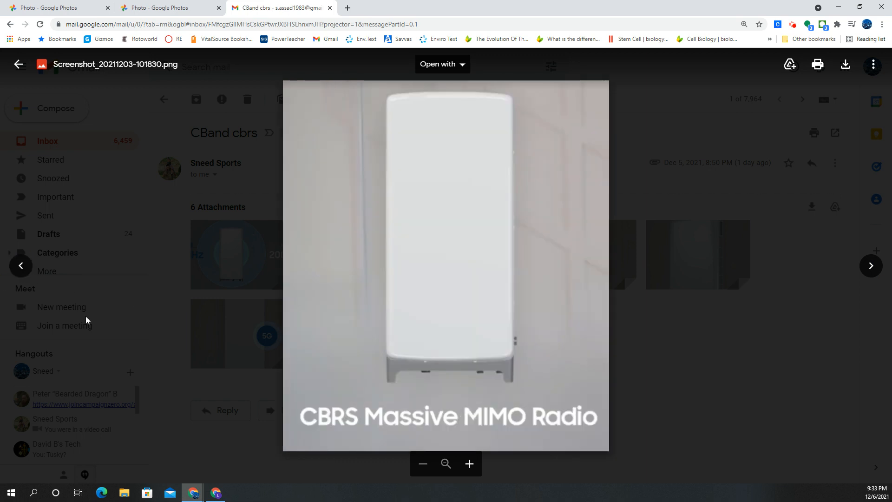
mouse_move(22, 266)
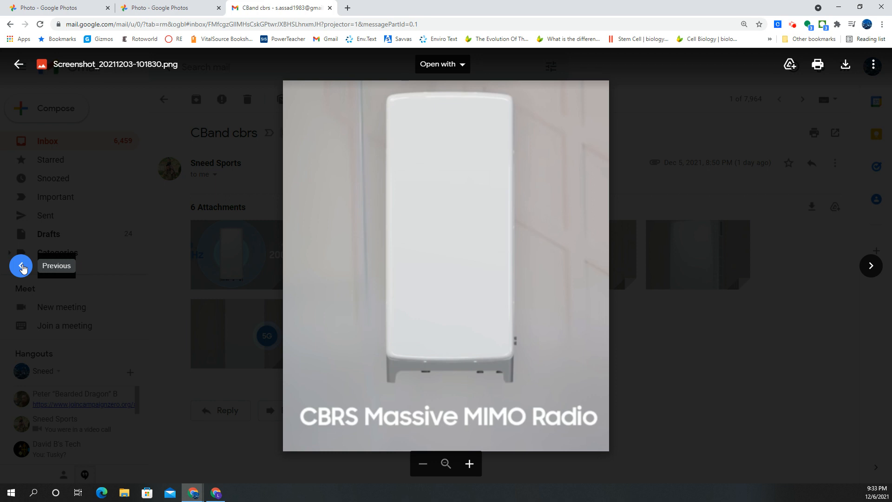
Step back to the angled CBRS Massive MIMO Radio screenshot showing its side vents
left_click(21, 266)
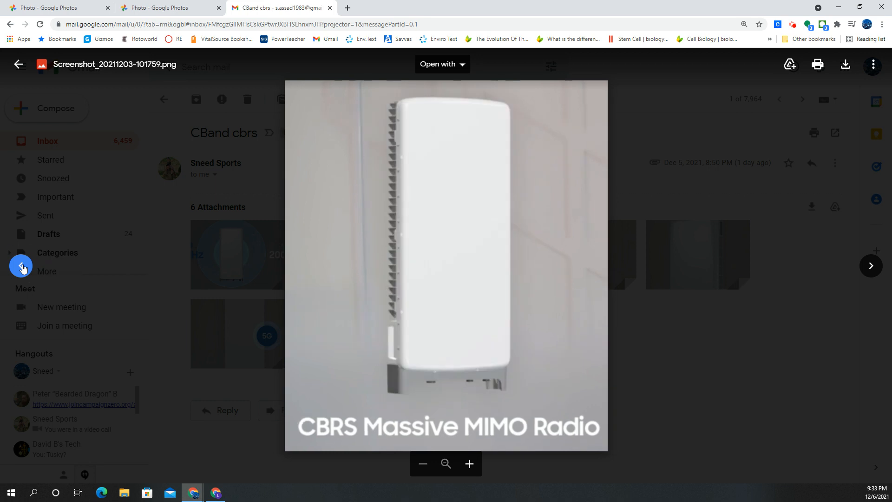
mouse_move(427, 237)
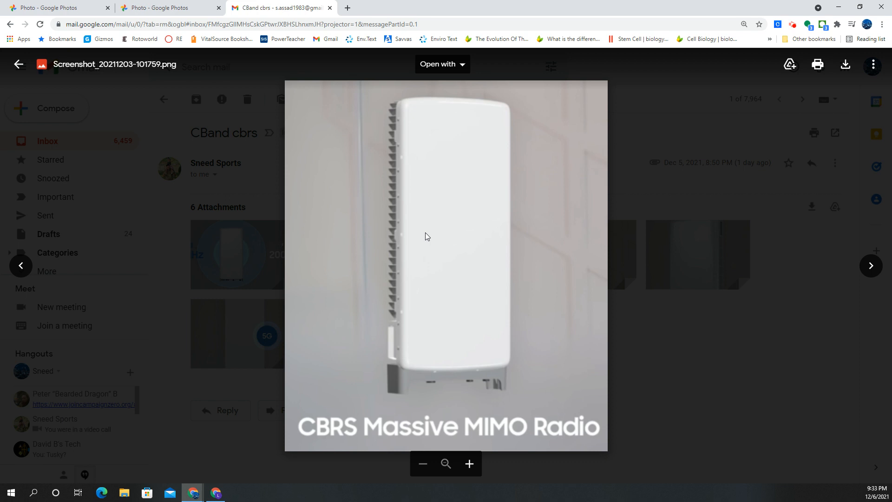
mouse_move(400, 137)
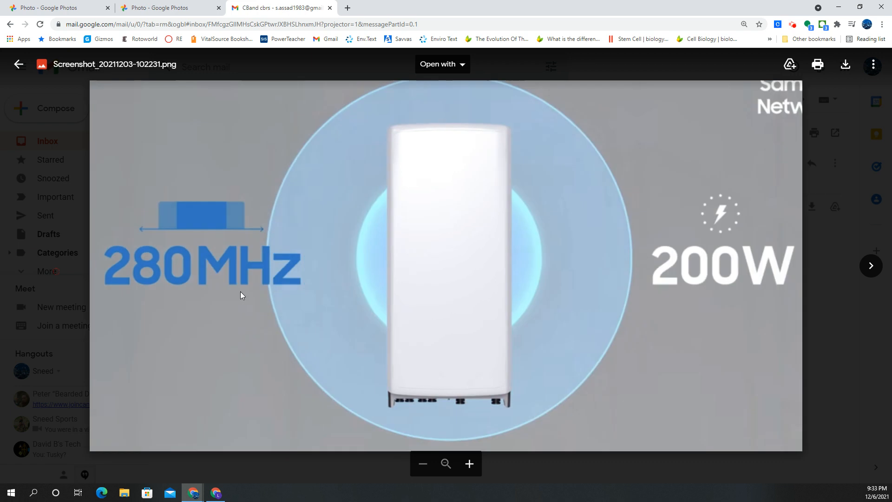
mouse_move(120, 284)
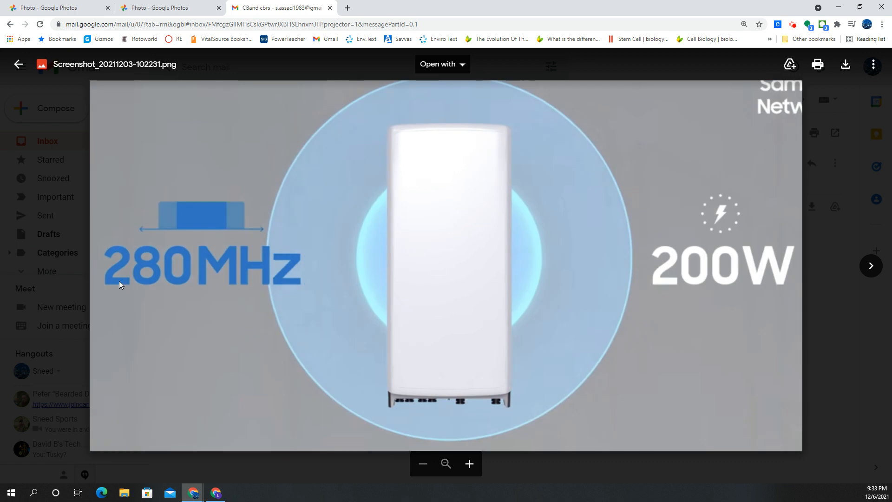
mouse_move(700, 232)
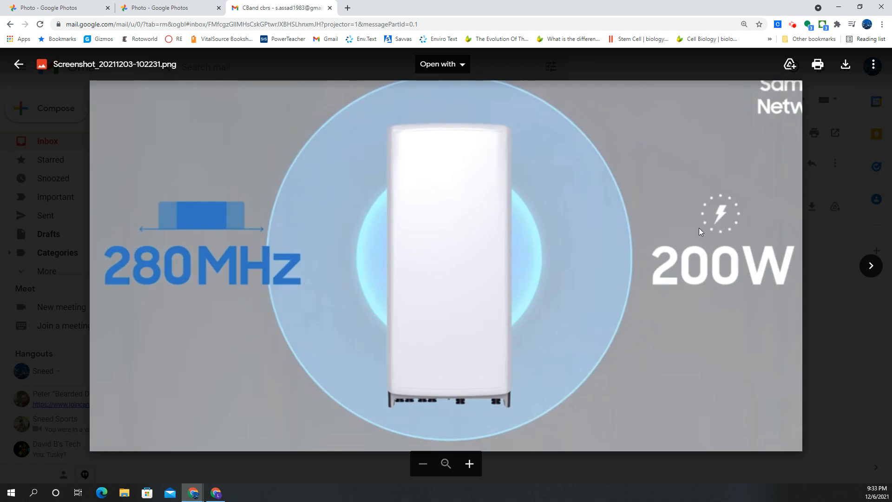
Move to the radio screenshot labelled 280MHz and 200W
left_click(19, 64)
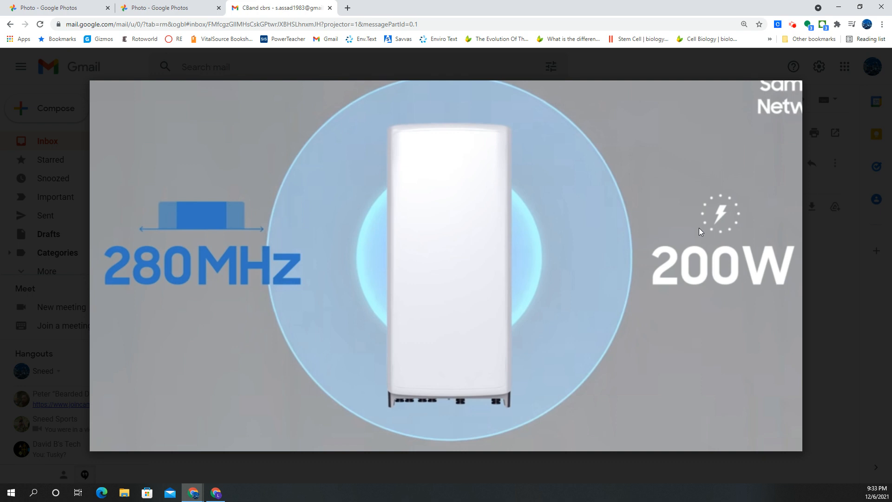
mouse_move(709, 227)
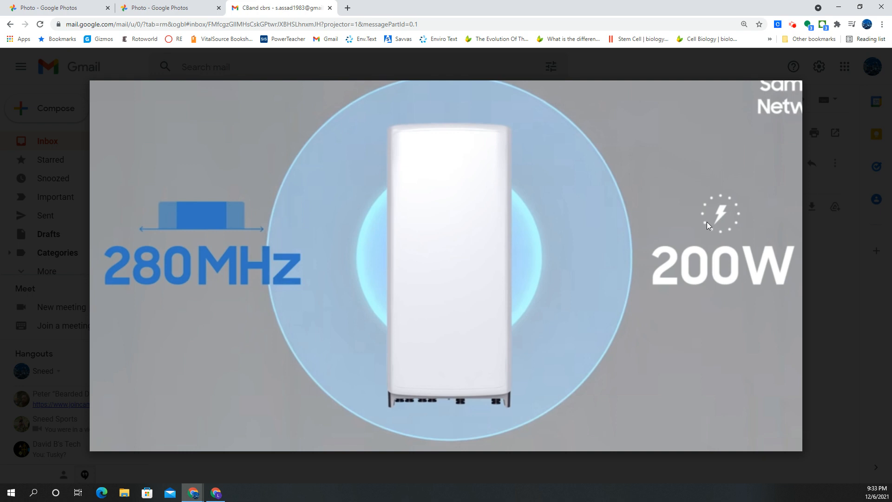
mouse_move(694, 230)
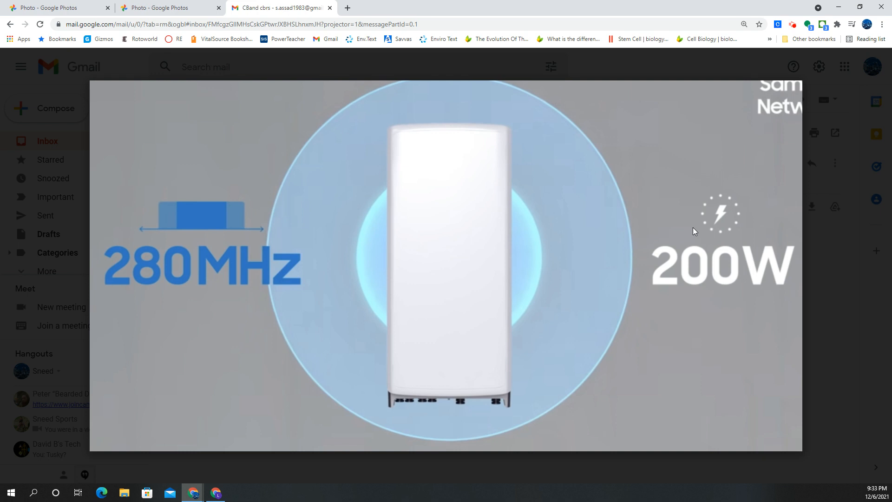
mouse_move(694, 237)
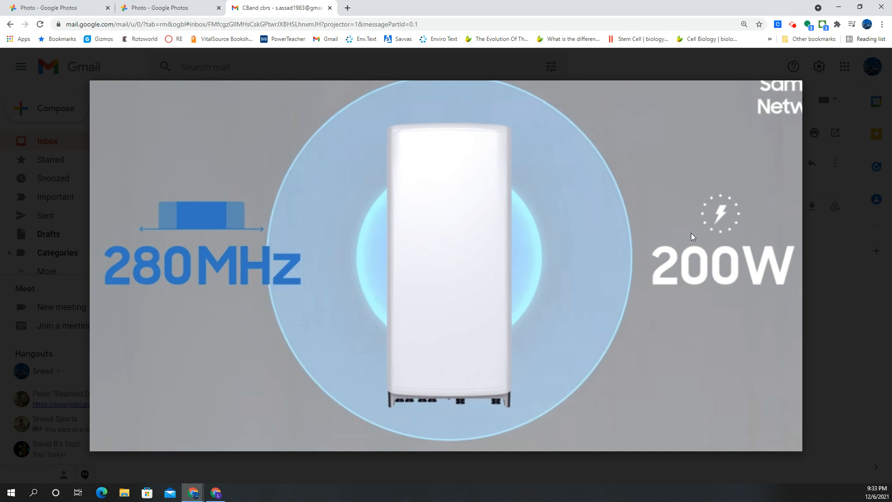